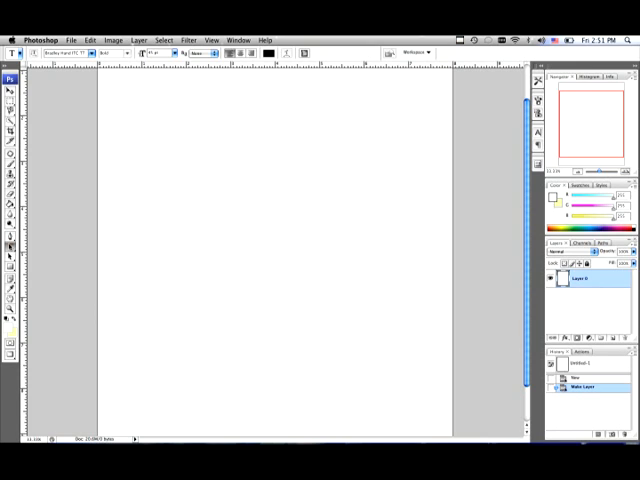
Step: Draw a paragraph text box across the upper middle of the canvas with the Type tool
{"action": "left_click", "coordinate": [10, 246]}
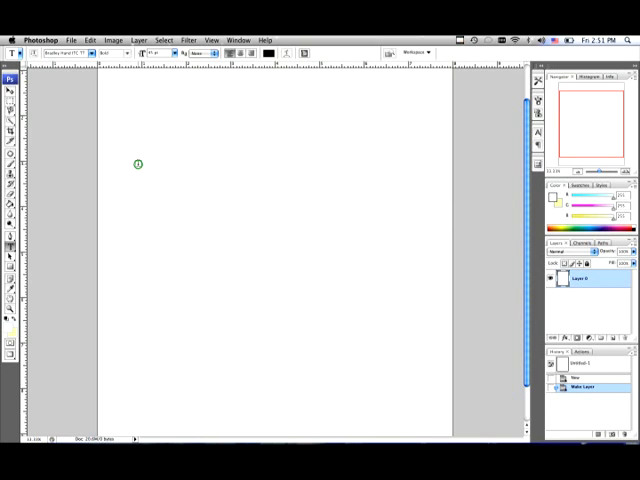
{"action": "left_click_drag", "start_coordinate": [138, 164], "coordinate": [422, 348]}
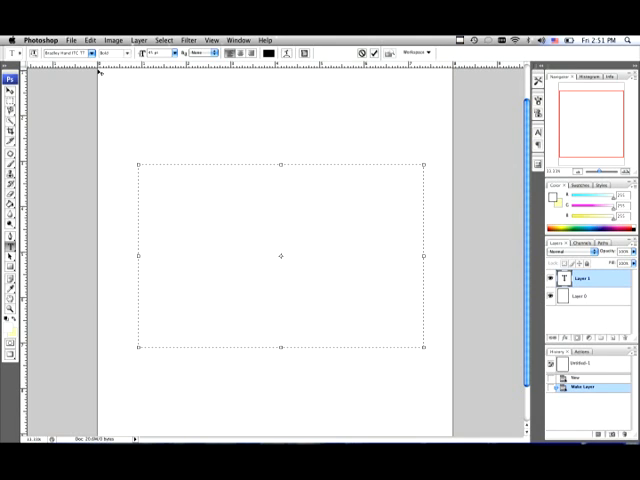
{"action": "mouse_move", "coordinate": [92, 54]}
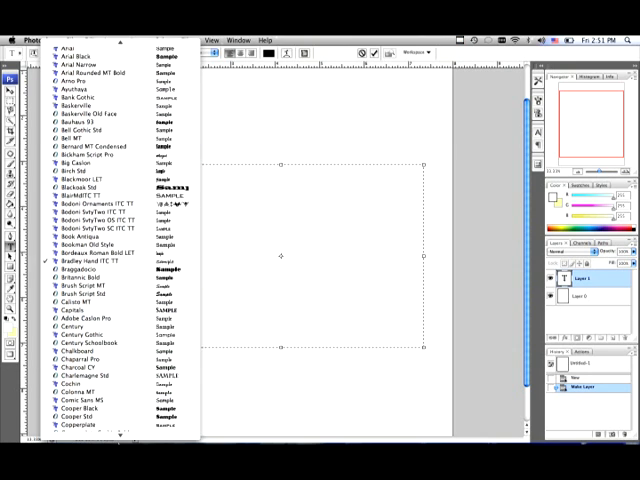
Step: Choose a heavy serif display font from the font family list
{"action": "scroll", "scroll_direction": "down", "scroll_amount": 3}
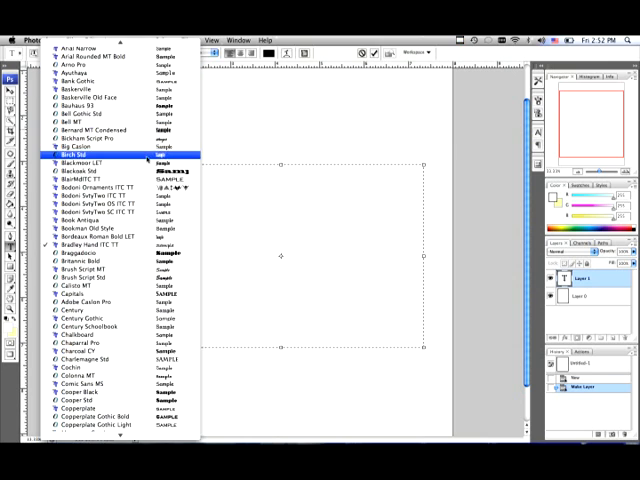
{"action": "left_click", "coordinate": [90, 156]}
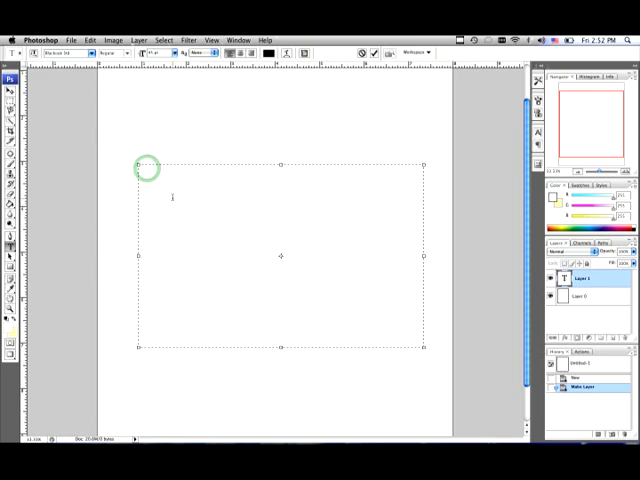
Step: Enter the word 'Sample' into the text box
{"action": "type", "text": "s"}
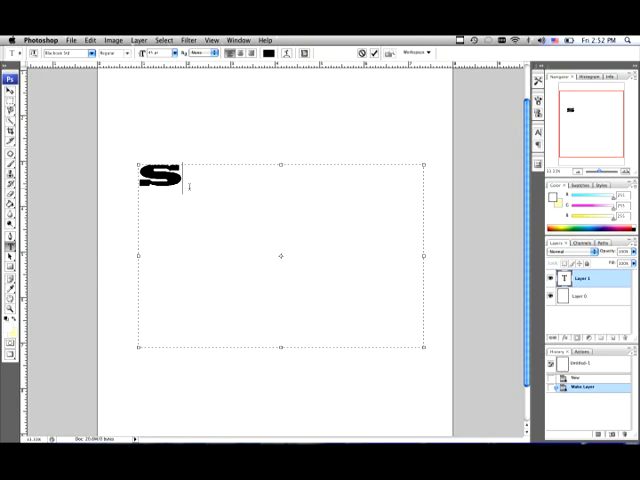
{"action": "type", "text": "ample"}
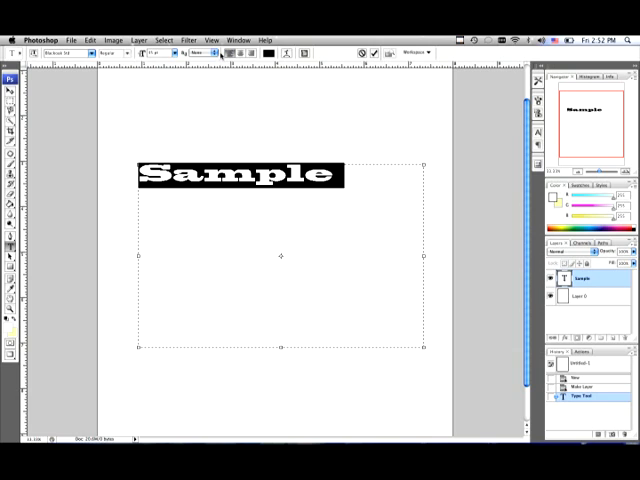
Step: Centre the Sample text in its box and recolour it red via the Color Picker
{"action": "left_click", "coordinate": [178, 52]}
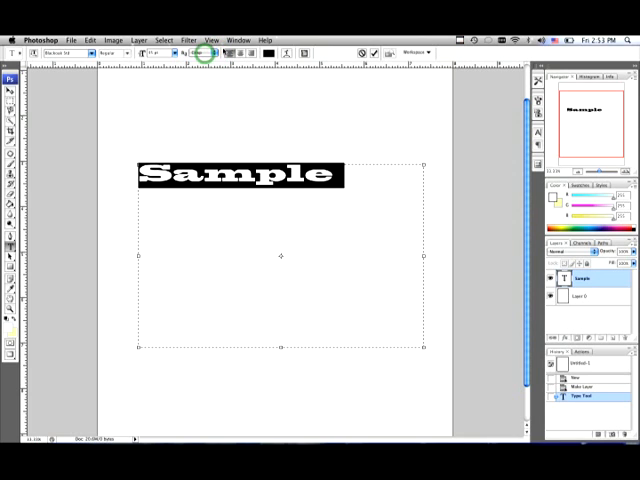
{"action": "left_click", "coordinate": [236, 52]}
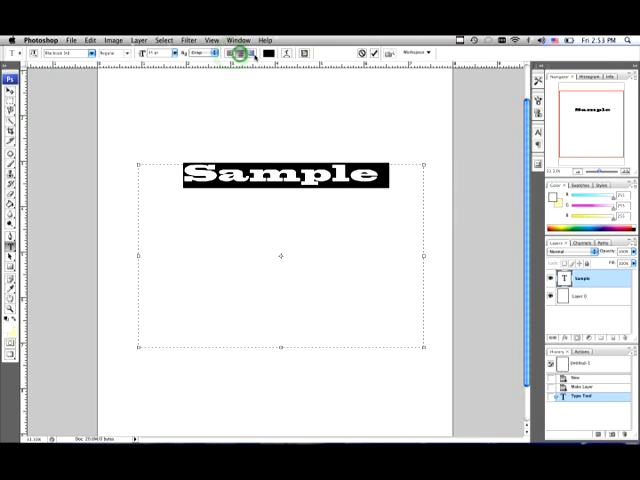
{"action": "left_click", "coordinate": [268, 52]}
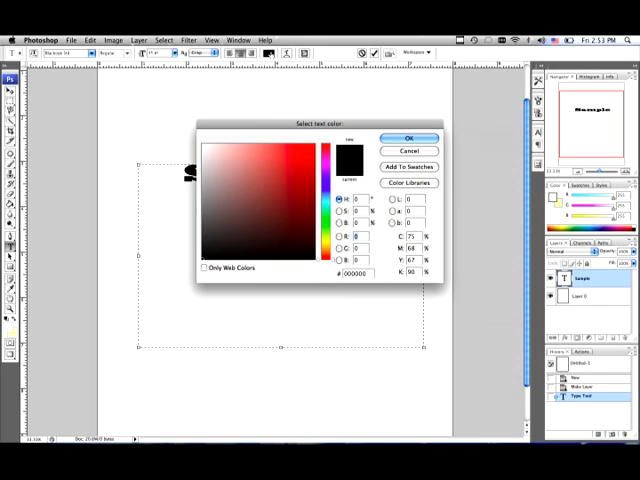
{"action": "left_click", "coordinate": [300, 164]}
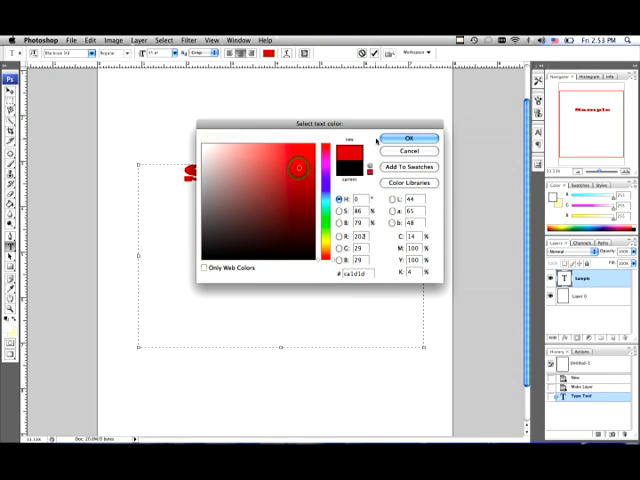
{"action": "left_click", "coordinate": [408, 138]}
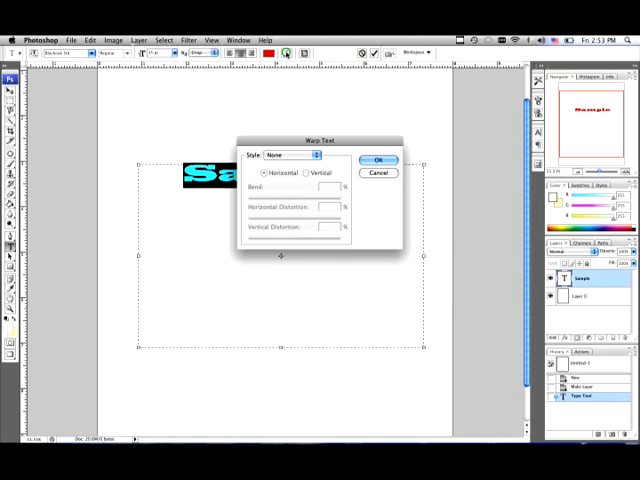
Step: Try an Arc Upper warp, then apply a Fisheye warp to the Sample text
{"action": "left_click", "coordinate": [316, 156]}
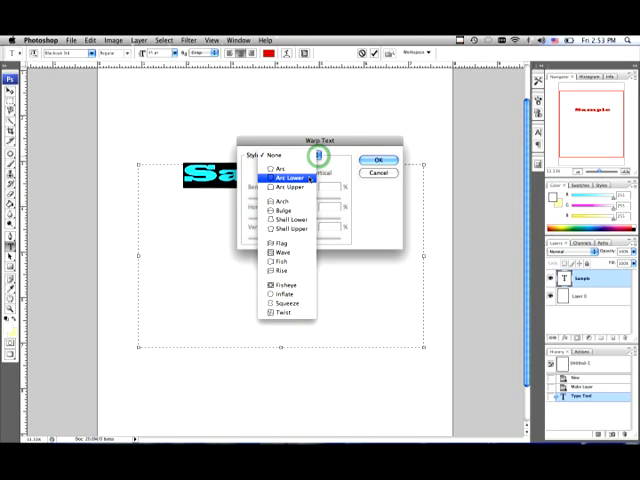
{"action": "left_click", "coordinate": [284, 196]}
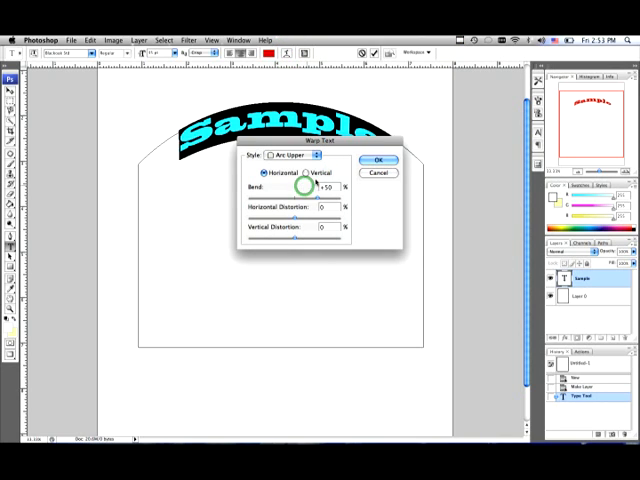
{"action": "left_click", "coordinate": [296, 156]}
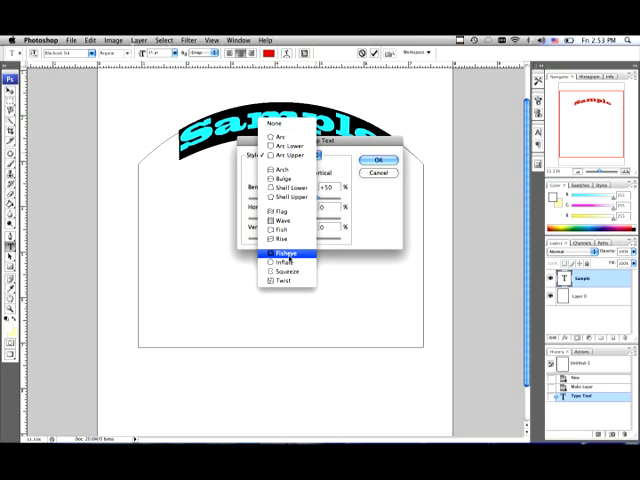
{"action": "left_click", "coordinate": [284, 256]}
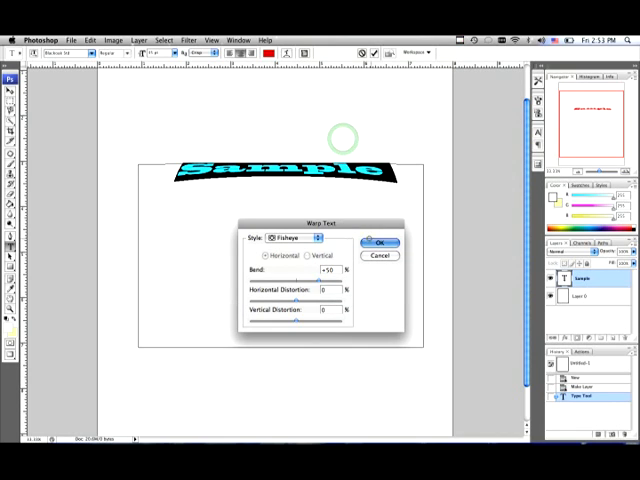
{"action": "left_click", "coordinate": [380, 242]}
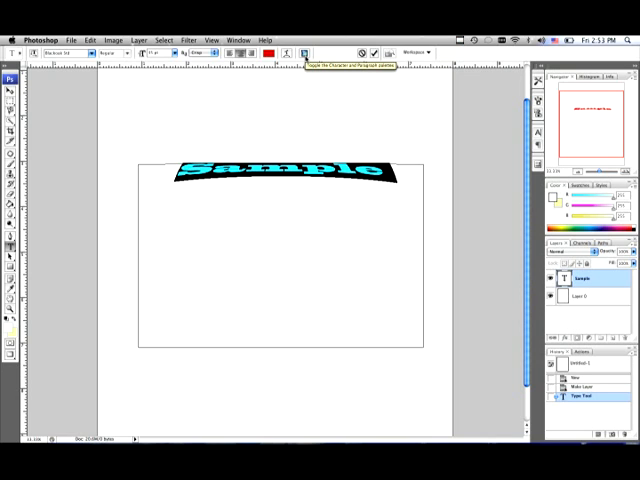
{"action": "left_click", "coordinate": [304, 52]}
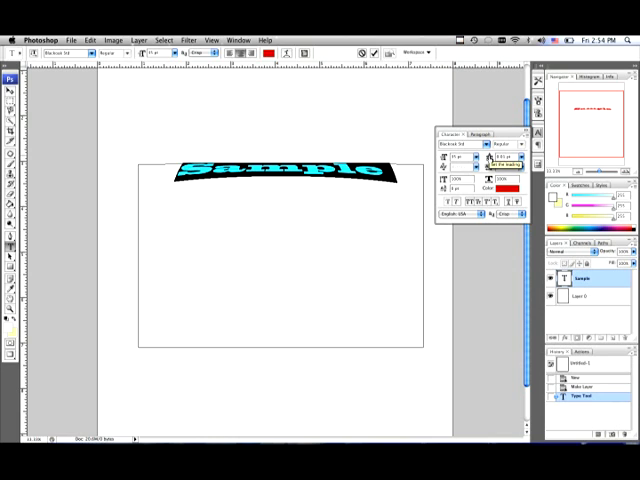
{"action": "mouse_move", "coordinate": [488, 170]}
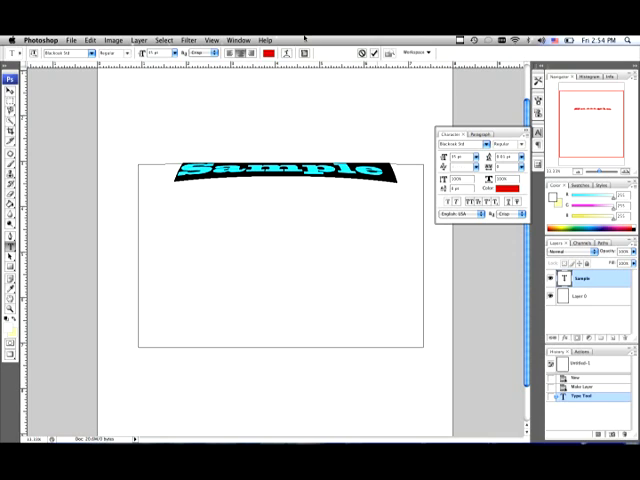
{"action": "left_click", "coordinate": [304, 52]}
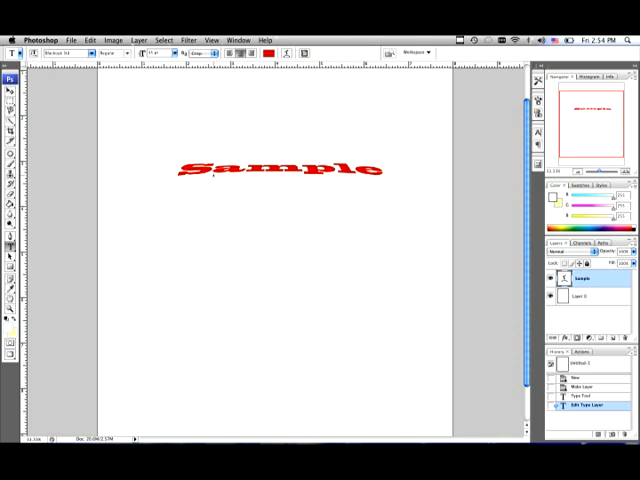
Step: Reopen the warped Sample text for editing with the Type tool
{"action": "left_click", "coordinate": [212, 176]}
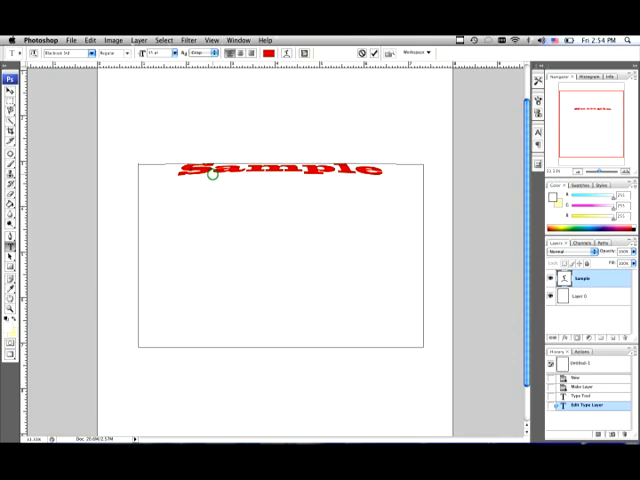